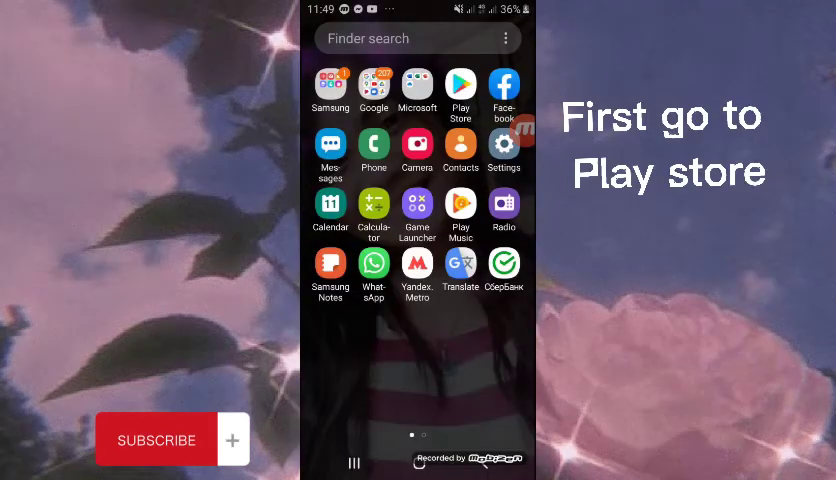
Search Google Play Store for "floating clock" to reach the Floating Clock listing.
{"action": "left_click", "coordinate": [460, 84]}
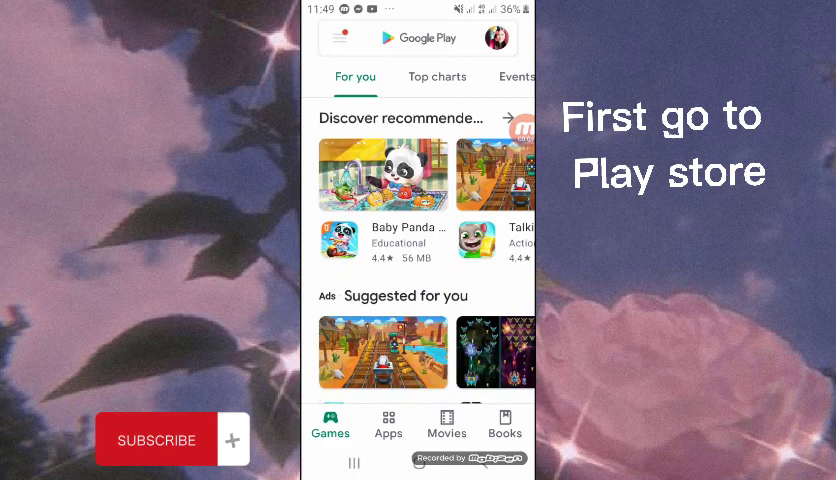
{"action": "left_click", "coordinate": [430, 38]}
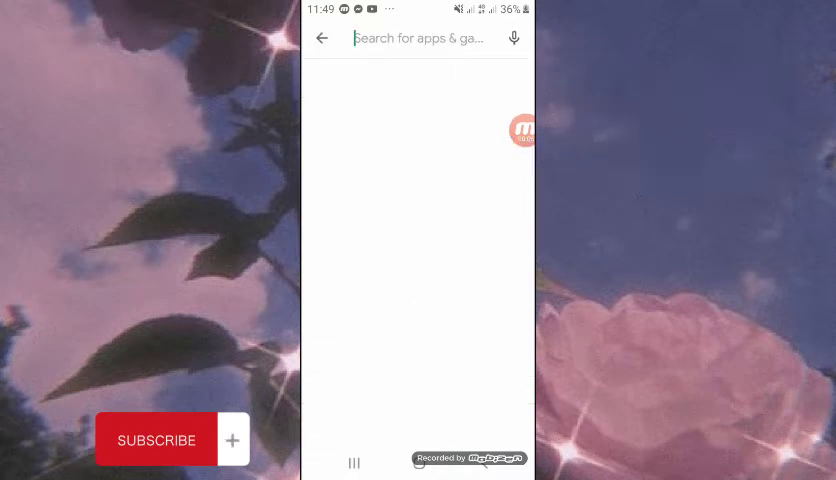
{"action": "left_click", "coordinate": [418, 38]}
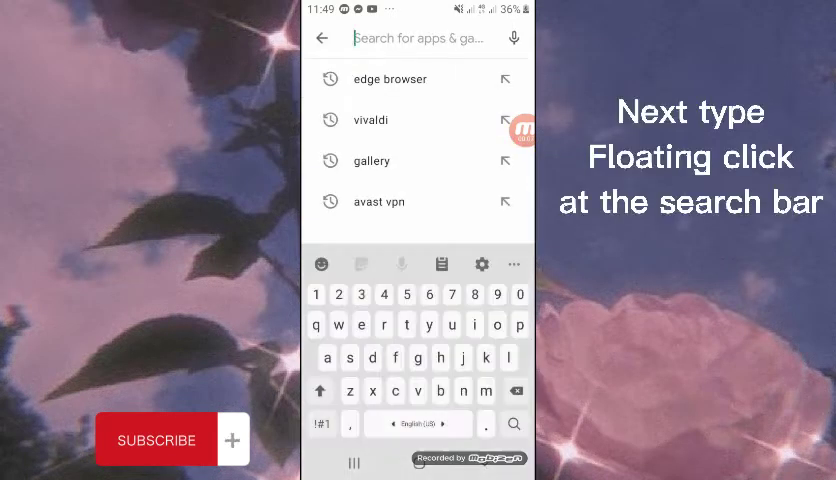
{"action": "type", "text": "f"}
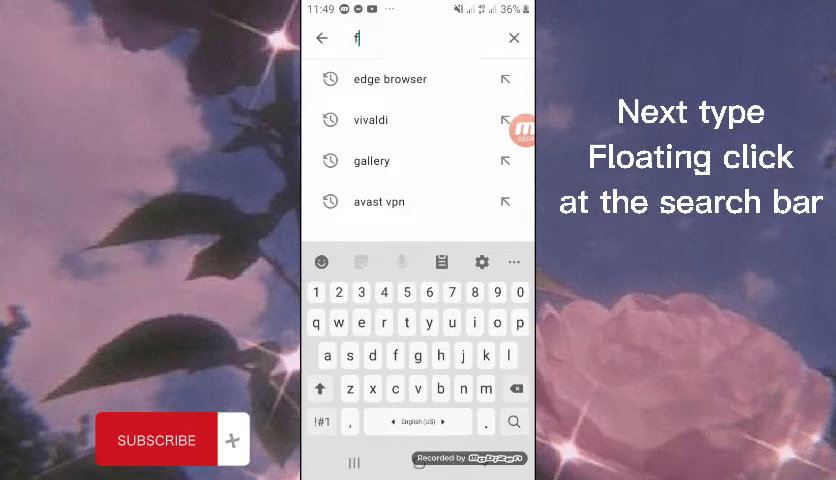
{"action": "type", "text": "loating"}
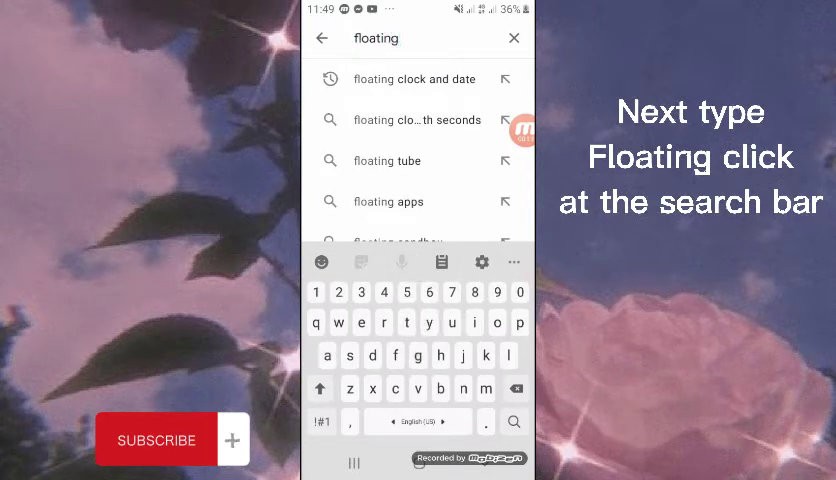
{"action": "type", "text": "clo"}
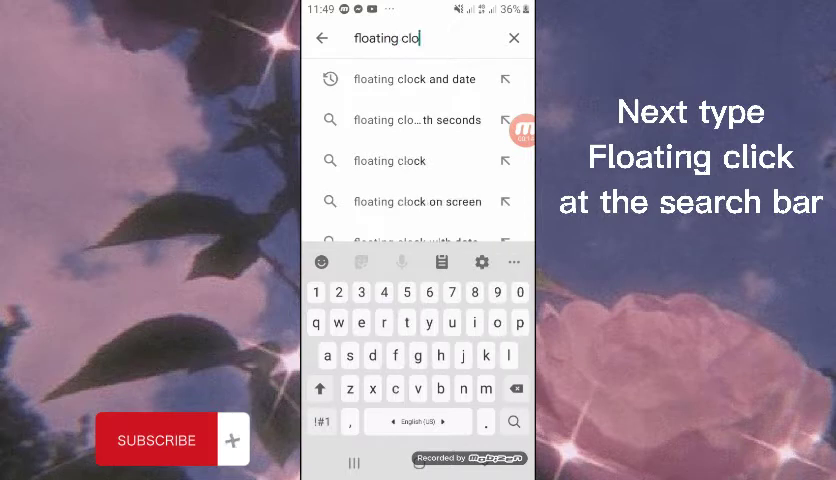
{"action": "type", "text": "ck"}
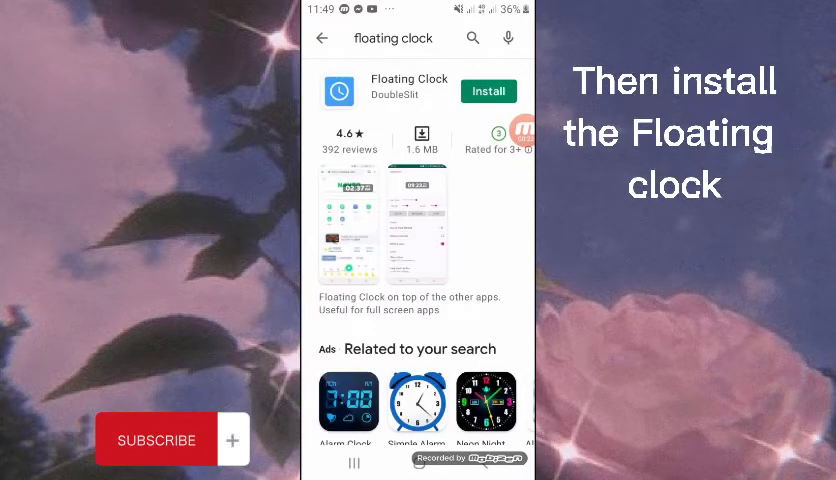
Install the Floating Clock app from its Play Store page.
{"action": "left_click", "coordinate": [488, 92]}
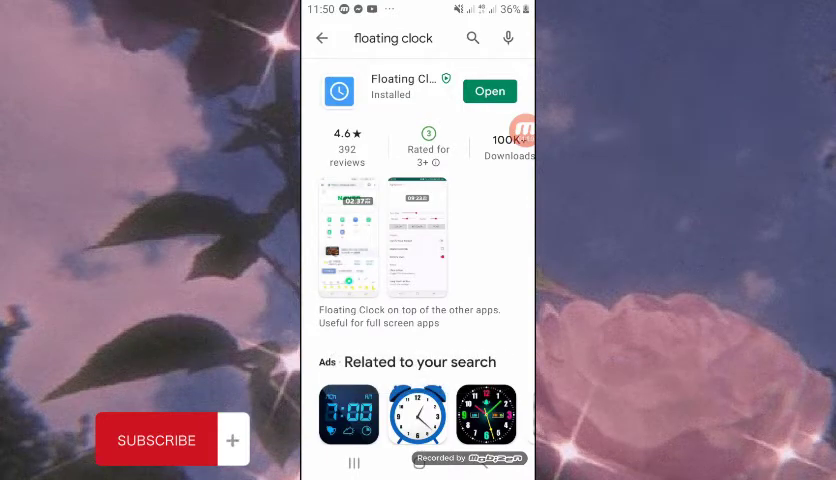
Launch Floating Clock and grant it the Appear on top permission in Android Settings.
{"action": "left_click", "coordinate": [488, 92]}
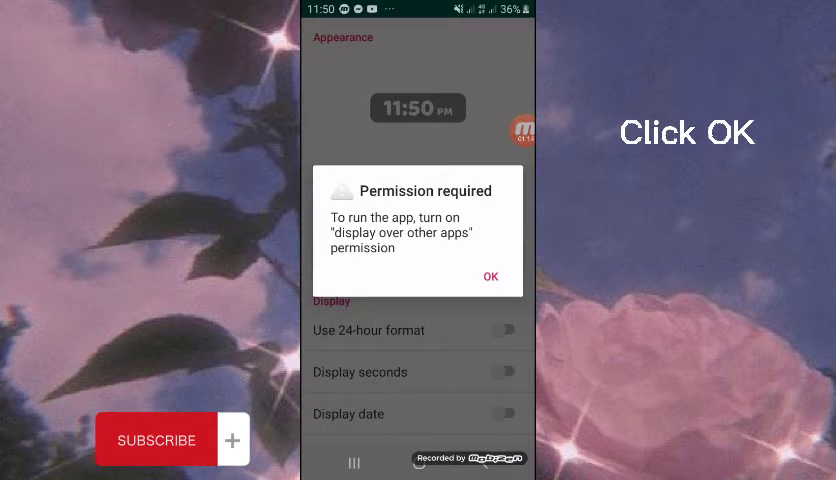
{"action": "left_click", "coordinate": [488, 276]}
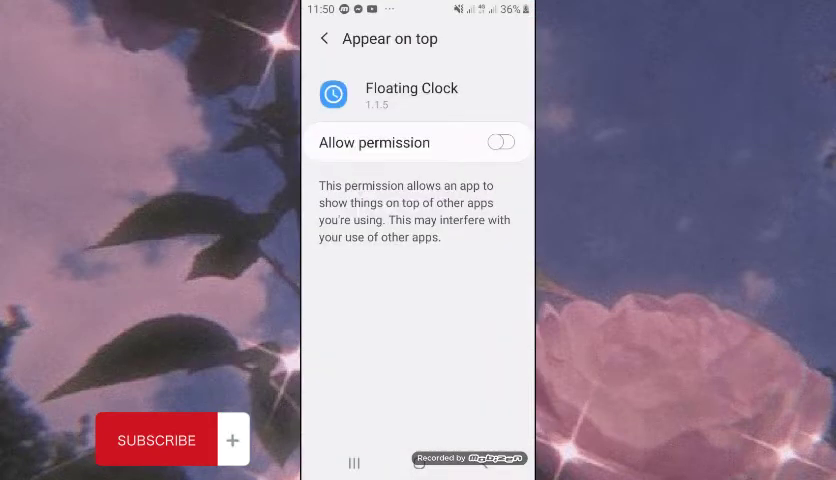
{"action": "left_click", "coordinate": [502, 142]}
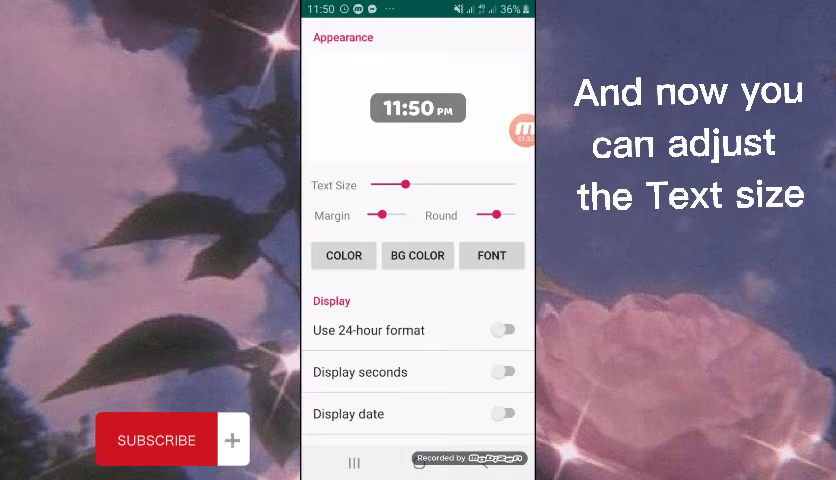
Vary the clock text size back to medium and adjust its corner roundness.
{"action": "left_click_drag", "start_coordinate": [404, 184], "coordinate": [388, 184]}
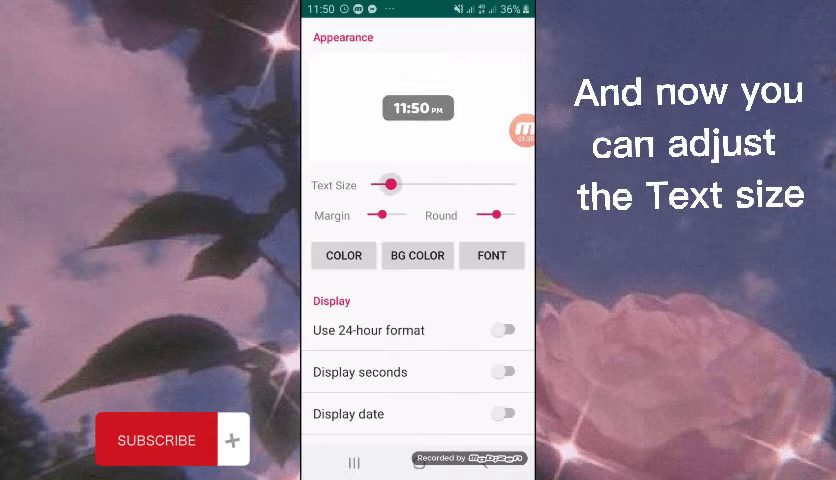
{"action": "left_click_drag", "start_coordinate": [388, 184], "coordinate": [420, 184]}
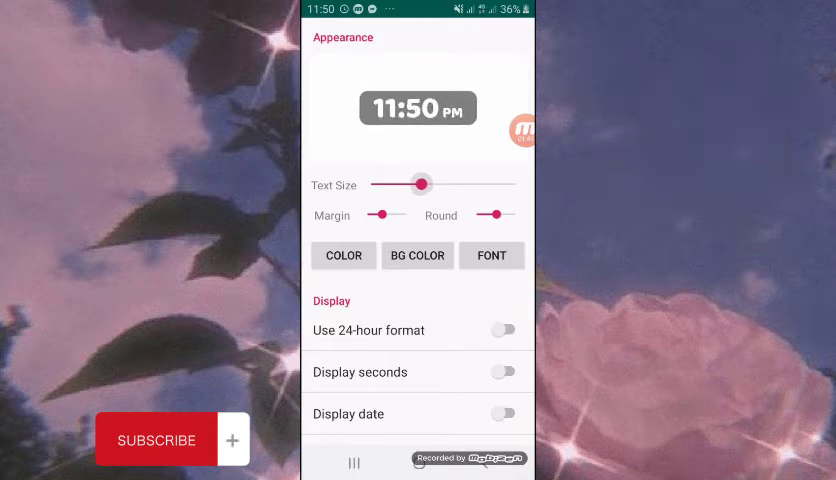
{"action": "left_click_drag", "start_coordinate": [420, 184], "coordinate": [392, 184]}
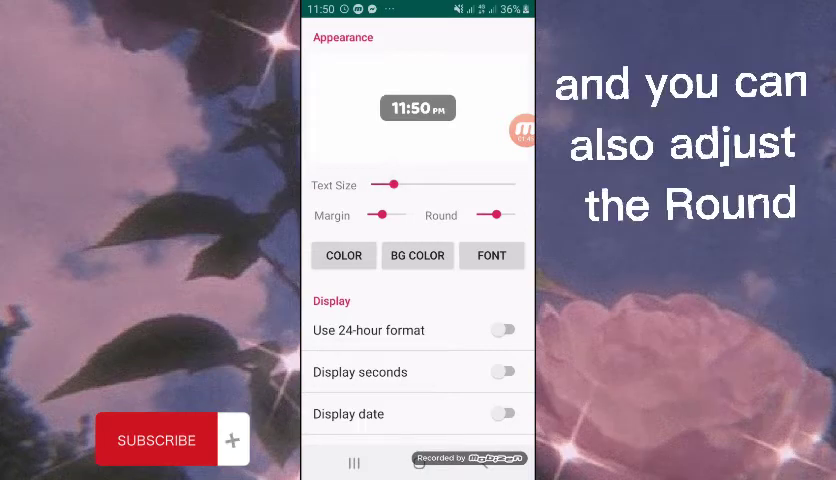
{"action": "left_click_drag", "start_coordinate": [384, 214], "coordinate": [400, 214]}
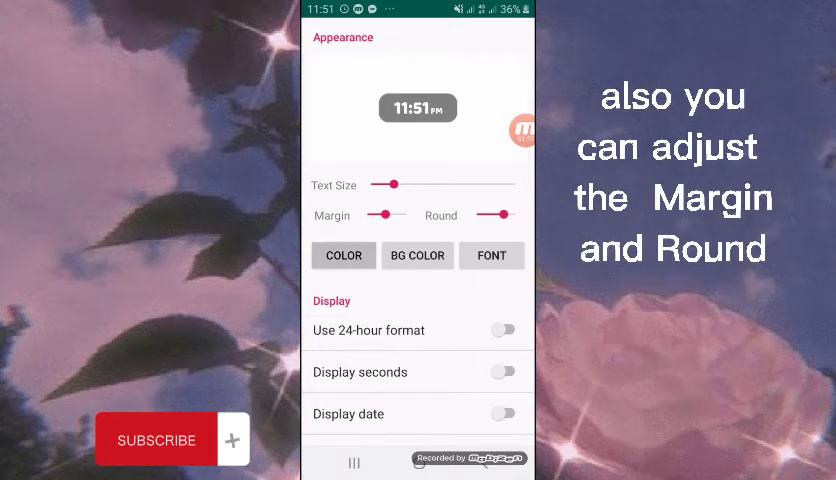
Try dark and pale shades on the colour wheel, then settle on a pink-red clock colour.
{"action": "left_click", "coordinate": [344, 256]}
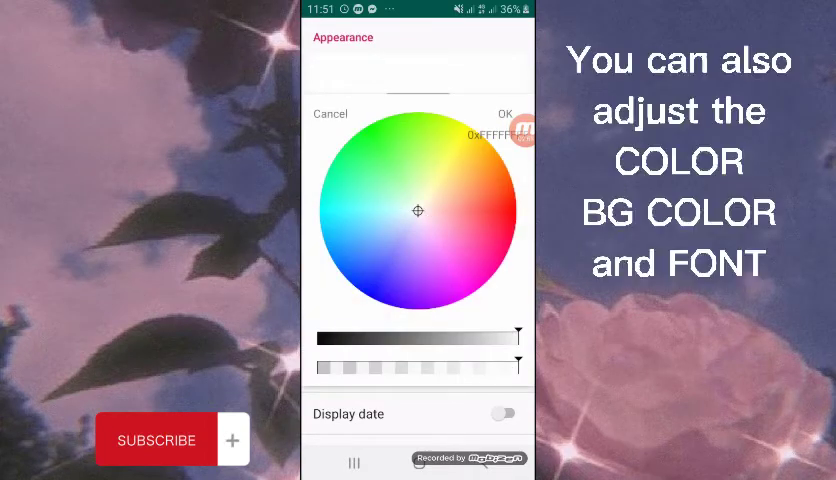
{"action": "left_click_drag", "start_coordinate": [418, 210], "coordinate": [508, 208]}
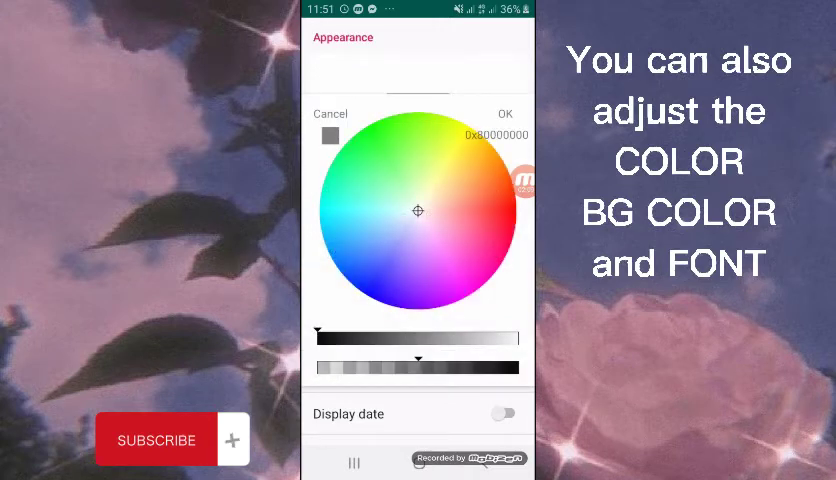
{"action": "left_click_drag", "start_coordinate": [416, 210], "coordinate": [512, 224]}
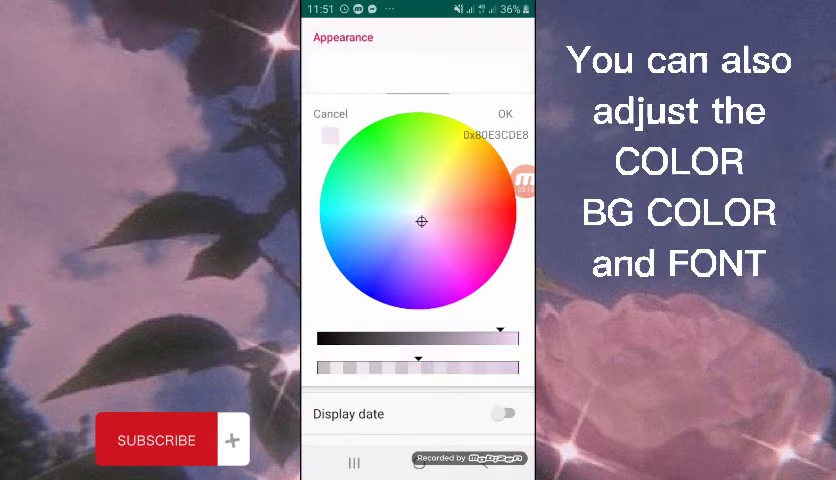
{"action": "left_click", "coordinate": [504, 114]}
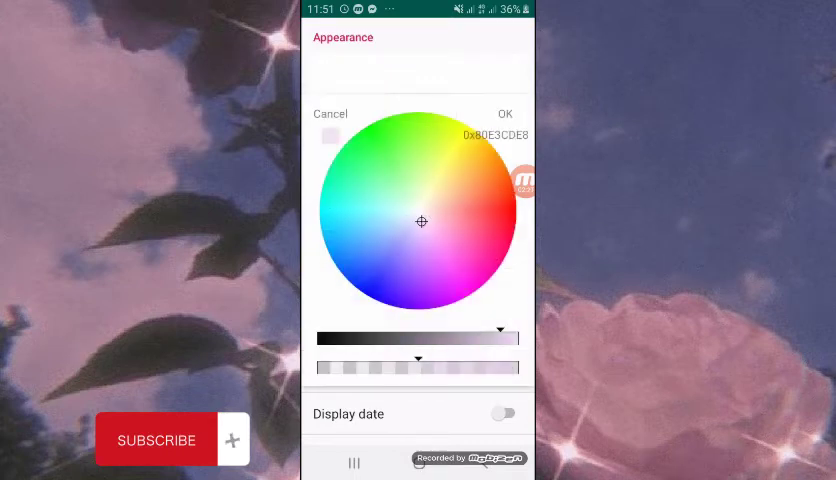
{"action": "left_click", "coordinate": [504, 224]}
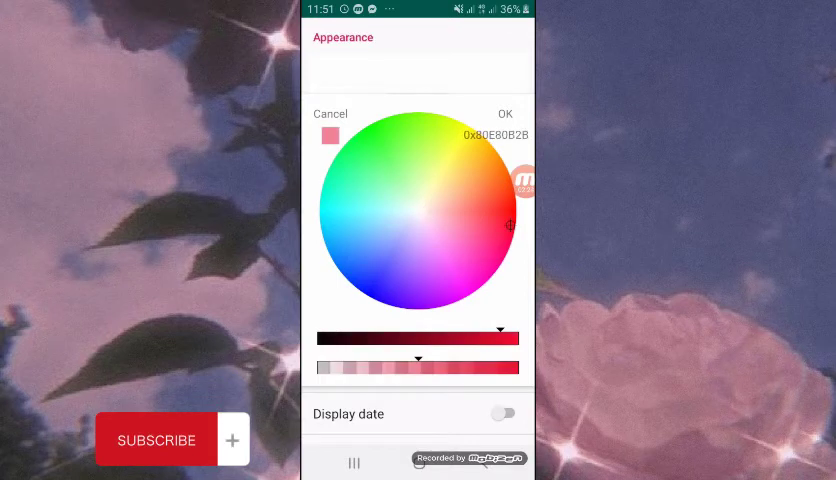
{"action": "left_click", "coordinate": [504, 112]}
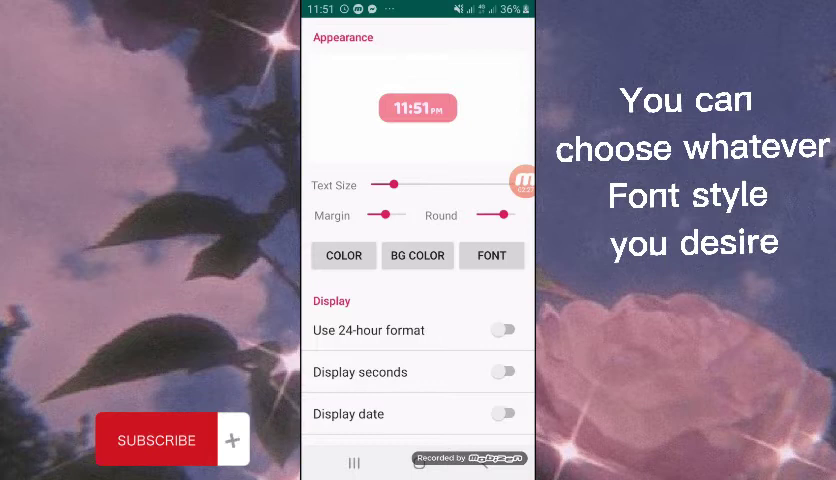
Browse up and down the list of clock font styles to choose one.
{"action": "left_click", "coordinate": [492, 256]}
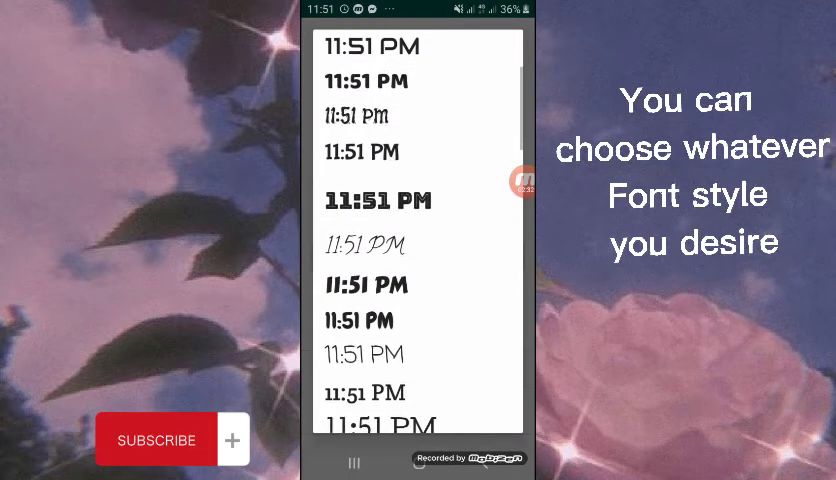
{"action": "scroll", "scroll_direction": "down", "scroll_amount": 3}
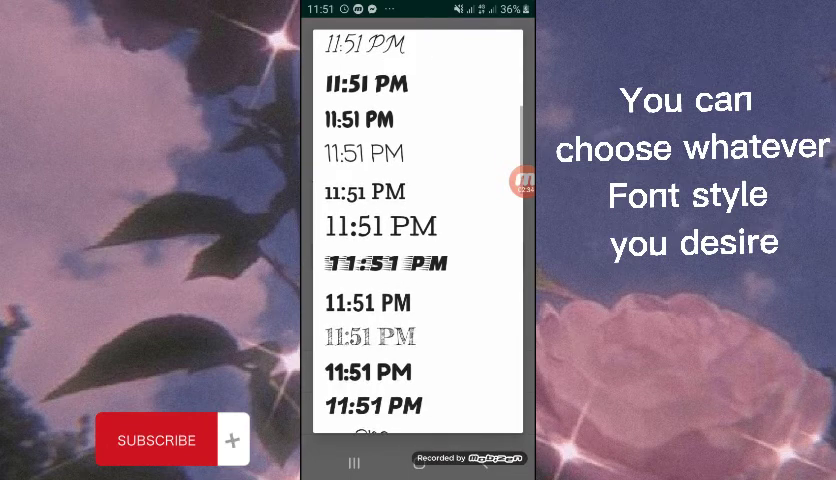
{"action": "scroll", "scroll_direction": "down", "scroll_amount": 3}
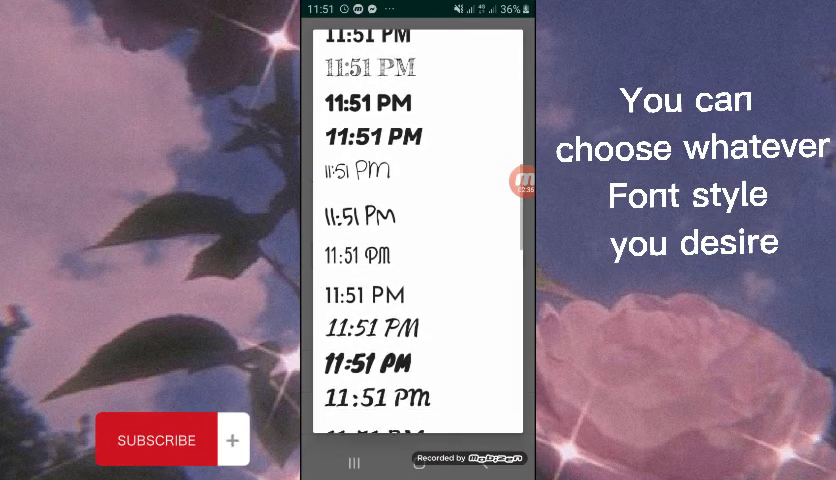
{"action": "scroll", "scroll_direction": "down", "scroll_amount": 3}
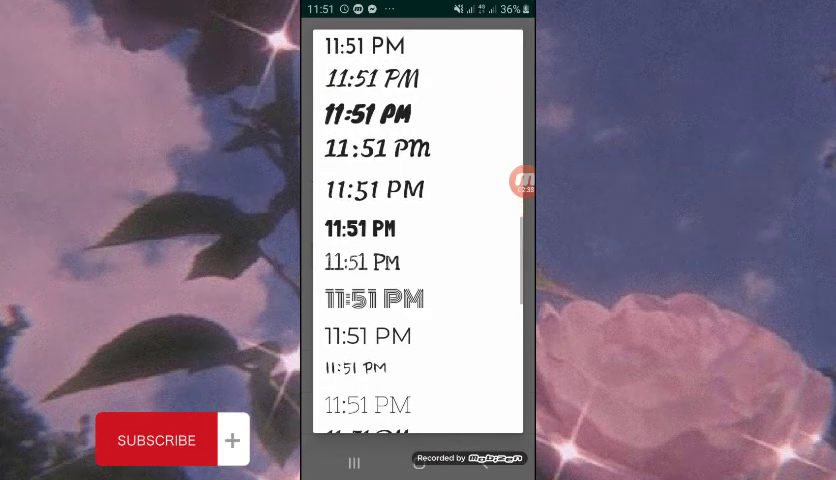
{"action": "scroll", "scroll_direction": "down", "scroll_amount": 3}
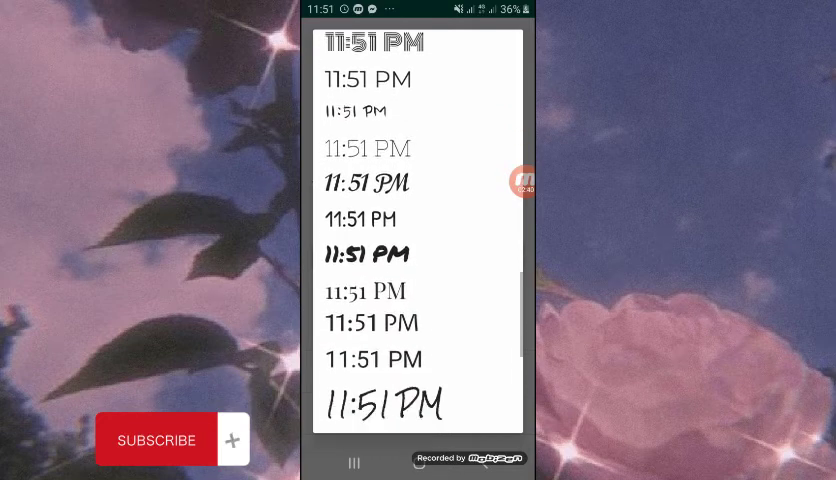
{"action": "scroll", "scroll_direction": "down", "scroll_amount": 3}
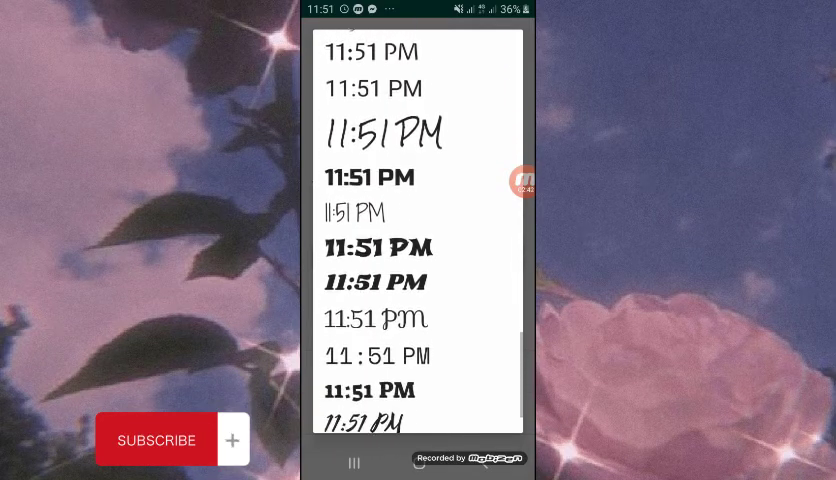
{"action": "scroll", "scroll_direction": "up", "scroll_amount": 3}
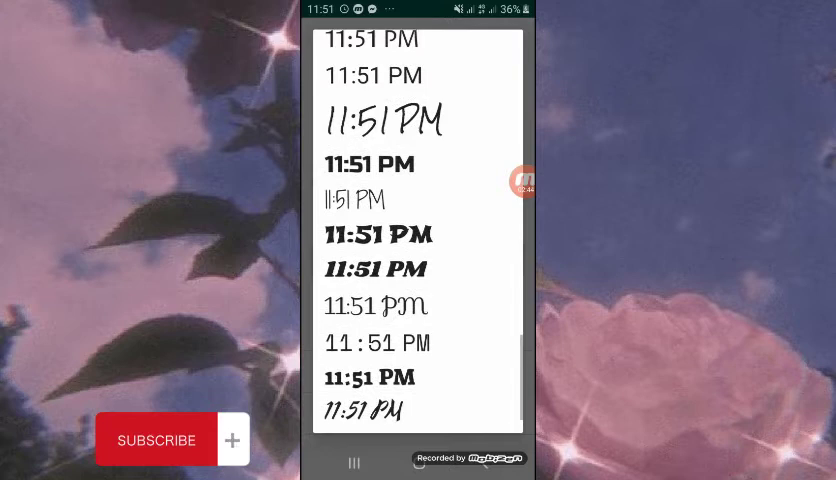
{"action": "scroll", "scroll_direction": "down", "scroll_amount": 3}
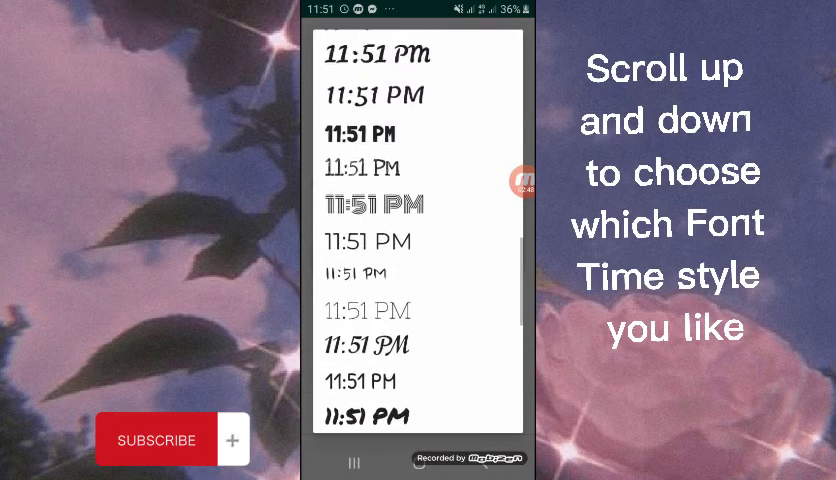
{"action": "scroll", "scroll_direction": "down", "scroll_amount": 3}
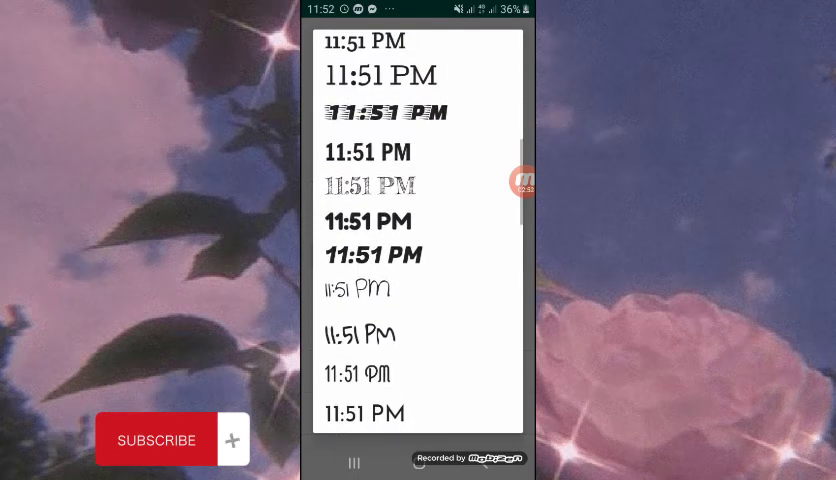
{"action": "scroll", "scroll_direction": "down", "scroll_amount": 3}
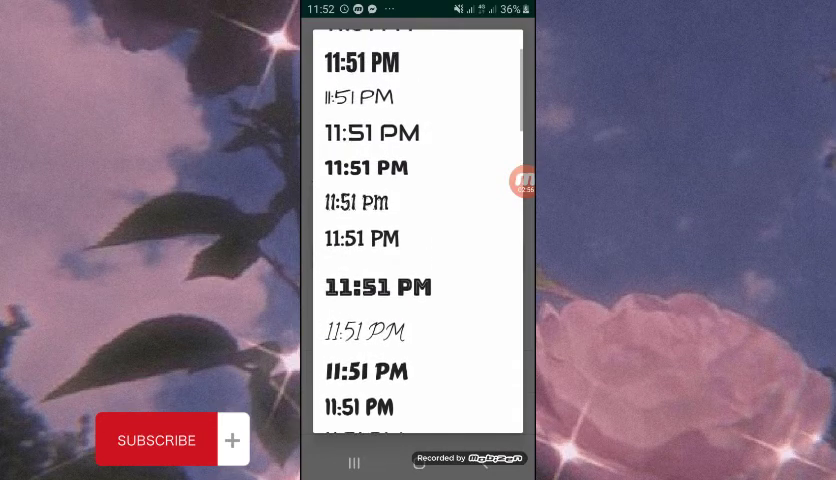
{"action": "scroll", "scroll_direction": "up", "scroll_amount": 3}
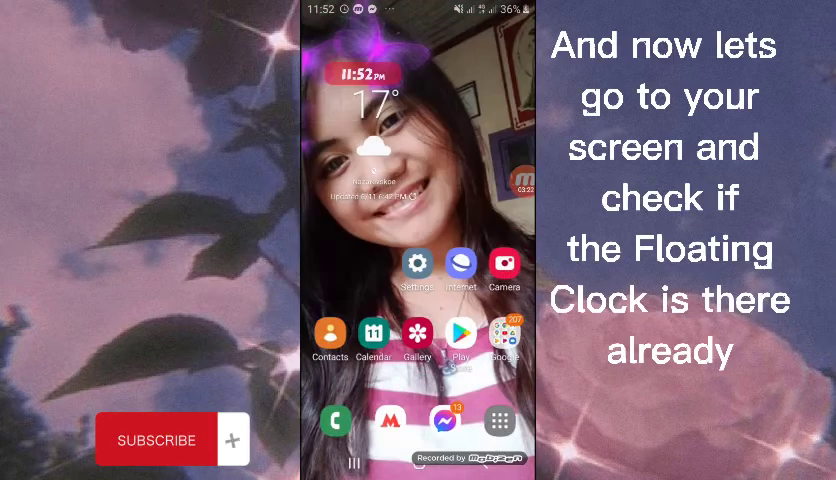
{"action": "mouse_move", "coordinate": [270, 84]}
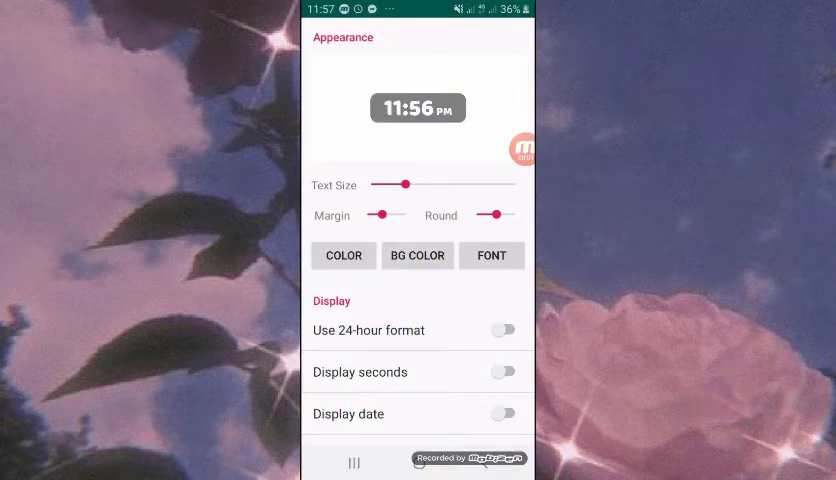
Set the clock's background colour to a pink hue on the colour wheel.
{"action": "left_click", "coordinate": [344, 256]}
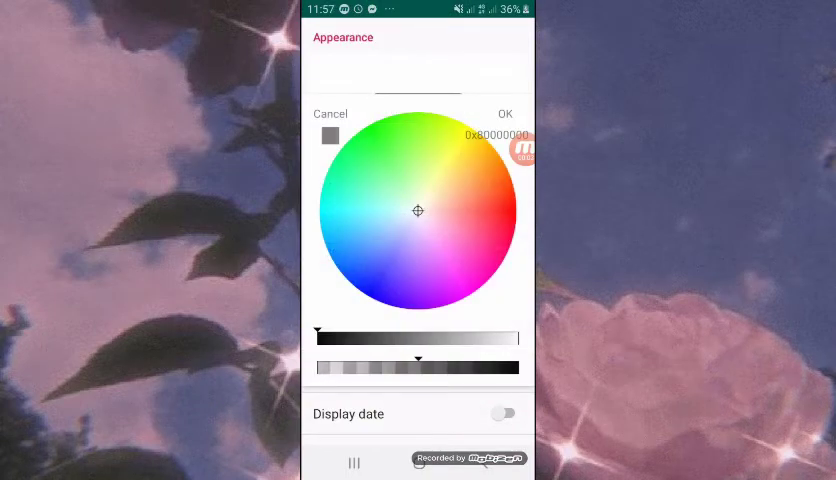
{"action": "left_click_drag", "start_coordinate": [418, 210], "coordinate": [508, 216]}
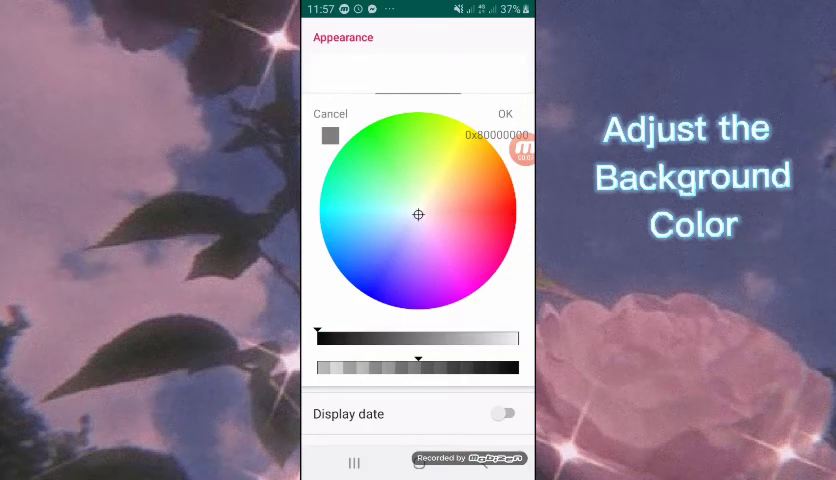
{"action": "left_click", "coordinate": [510, 222]}
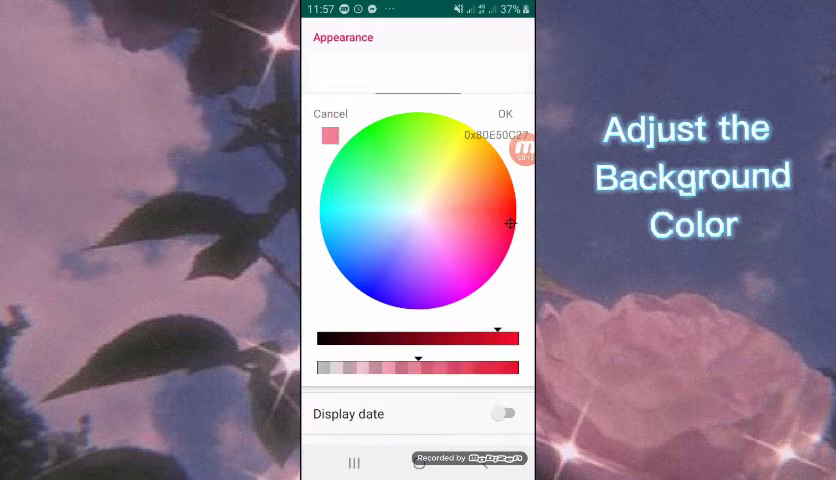
{"action": "left_click", "coordinate": [420, 222]}
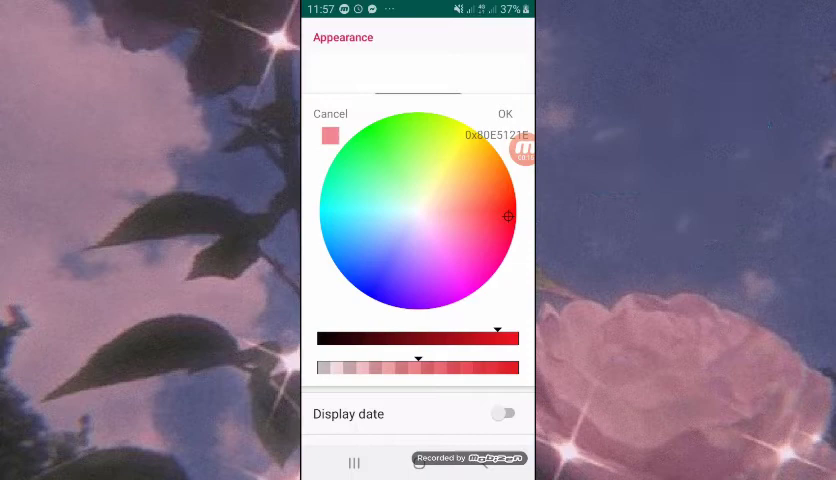
{"action": "left_click", "coordinate": [504, 112]}
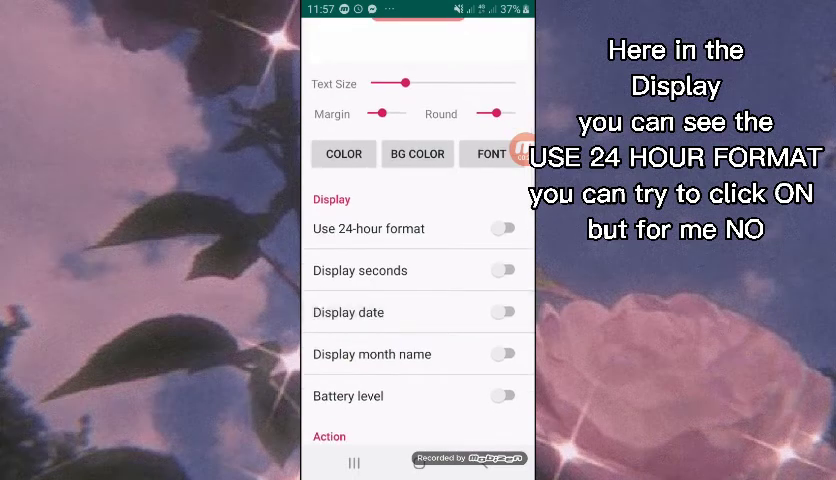
Switch on Display date, Display month name and Battery level, leaving 24-hour format and seconds off.
{"action": "left_click", "coordinate": [504, 312]}
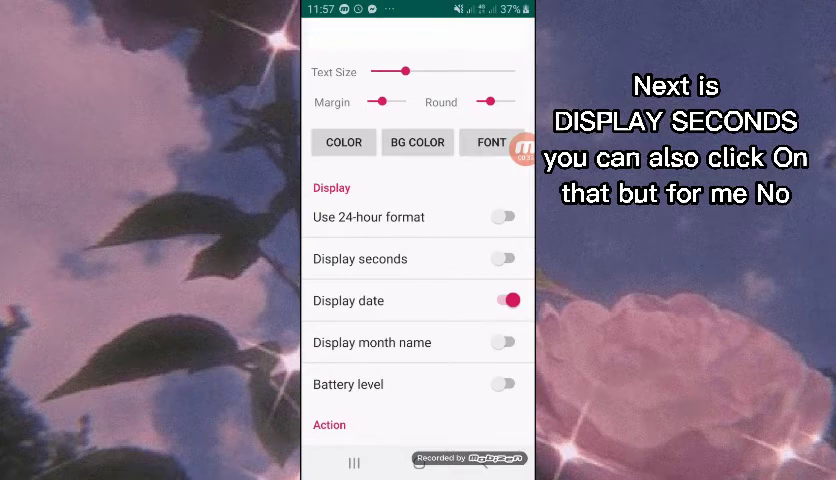
{"action": "scroll", "scroll_direction": "down", "scroll_amount": 3}
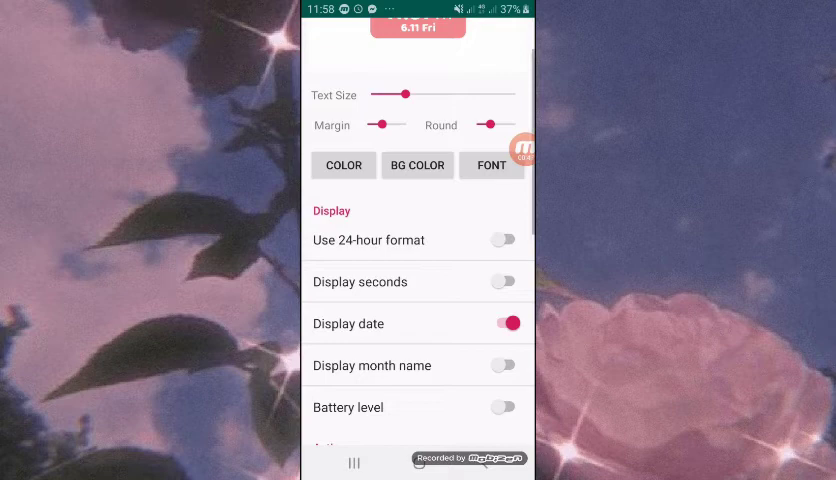
{"action": "left_click", "coordinate": [504, 322]}
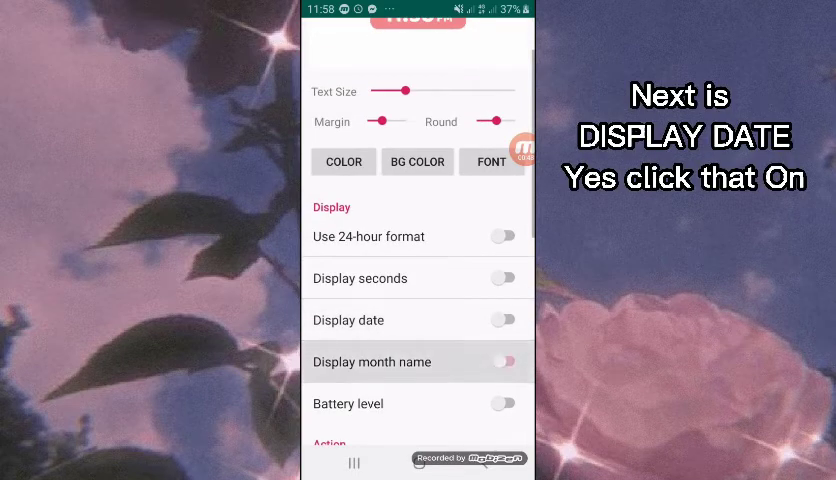
{"action": "left_click", "coordinate": [504, 360]}
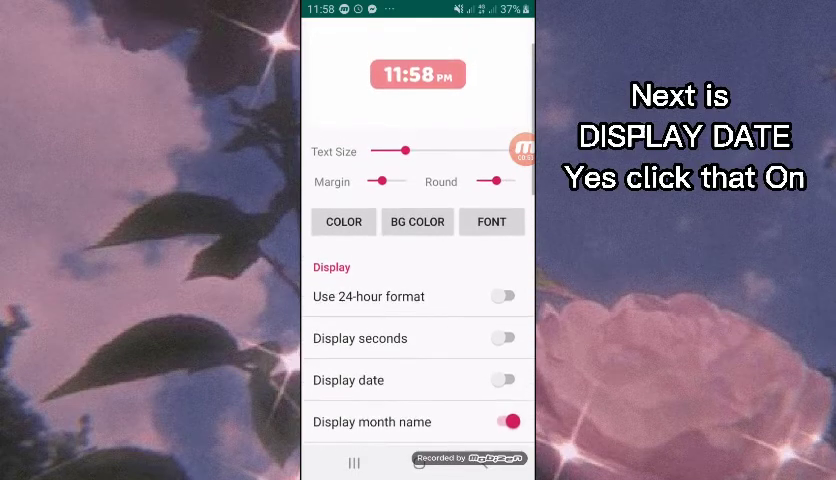
{"action": "scroll", "scroll_direction": "down", "scroll_amount": 3}
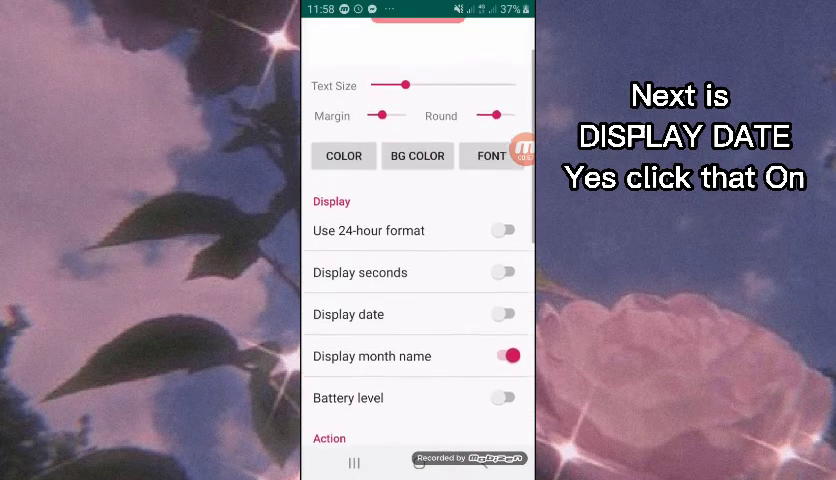
{"action": "left_click", "coordinate": [504, 396]}
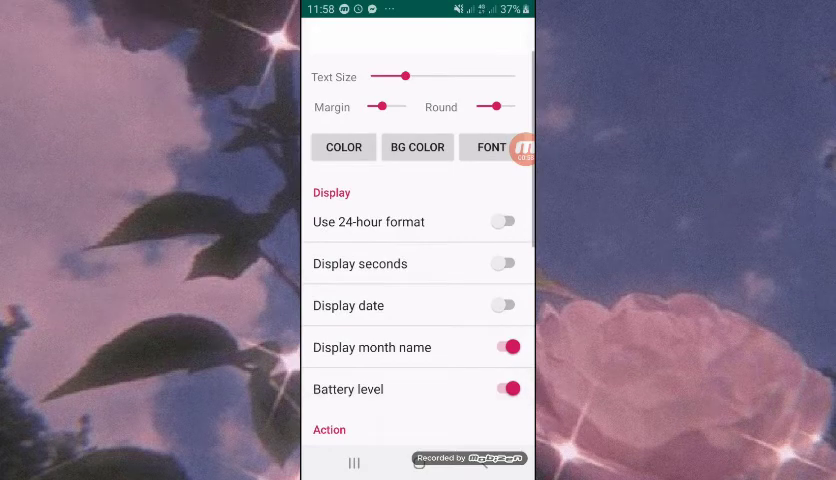
{"action": "left_click", "coordinate": [504, 304]}
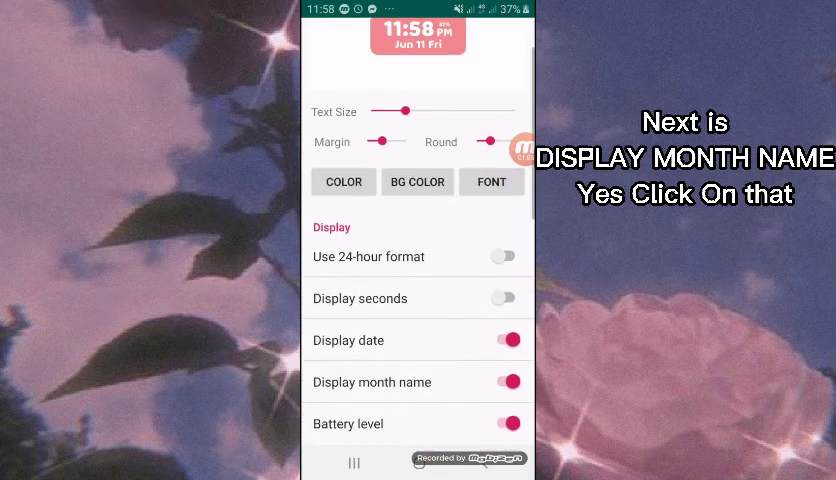
{"action": "scroll", "scroll_direction": "down", "scroll_amount": 3}
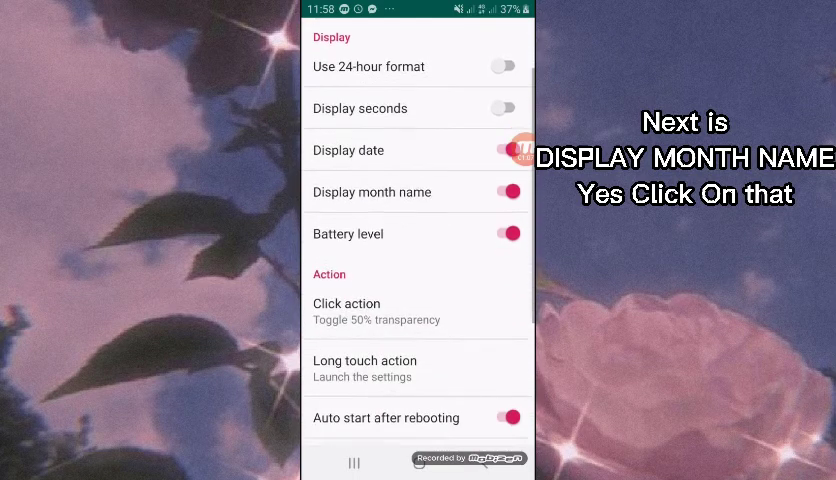
{"action": "scroll", "scroll_direction": "down", "scroll_amount": 3}
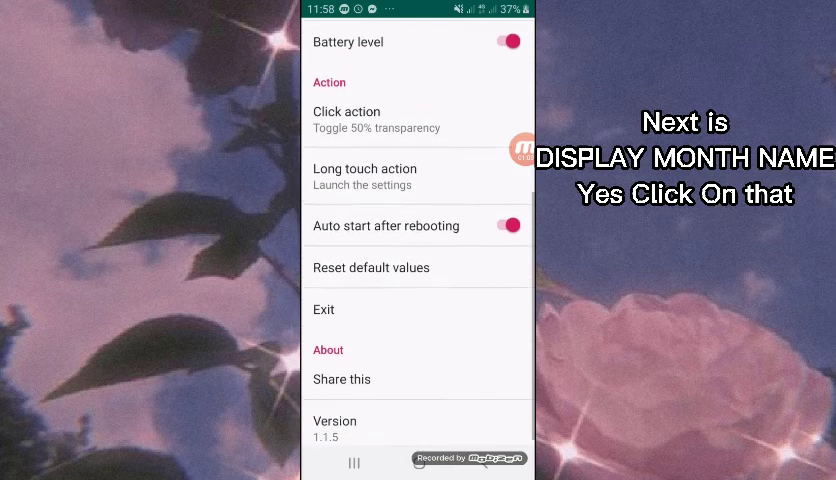
{"action": "scroll", "scroll_direction": "up", "scroll_amount": 3}
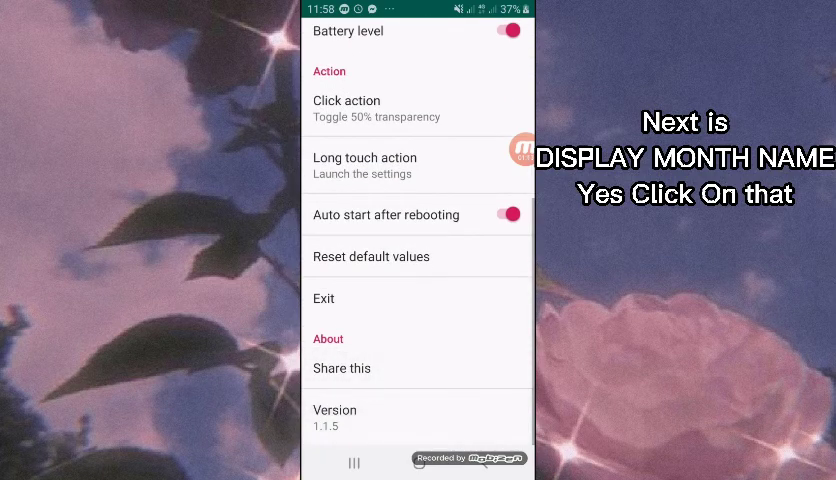
{"action": "scroll", "scroll_direction": "up", "scroll_amount": 3}
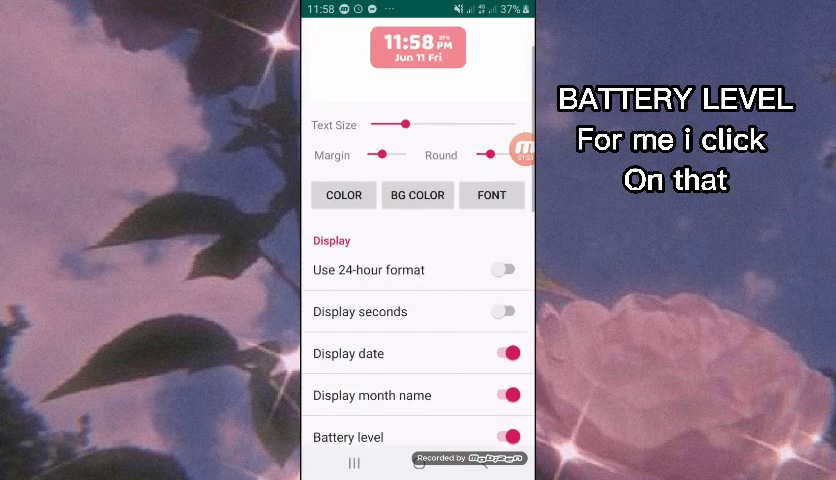
{"action": "left_click", "coordinate": [504, 352]}
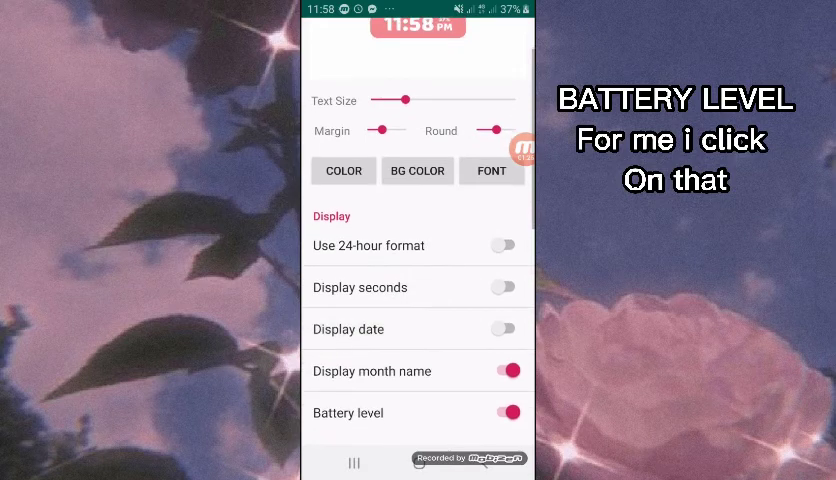
{"action": "left_click", "coordinate": [508, 372]}
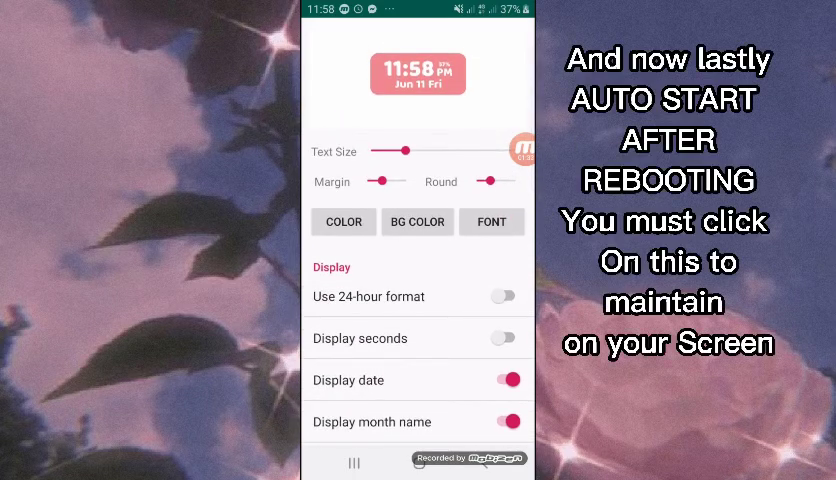
{"action": "left_click", "coordinate": [504, 338]}
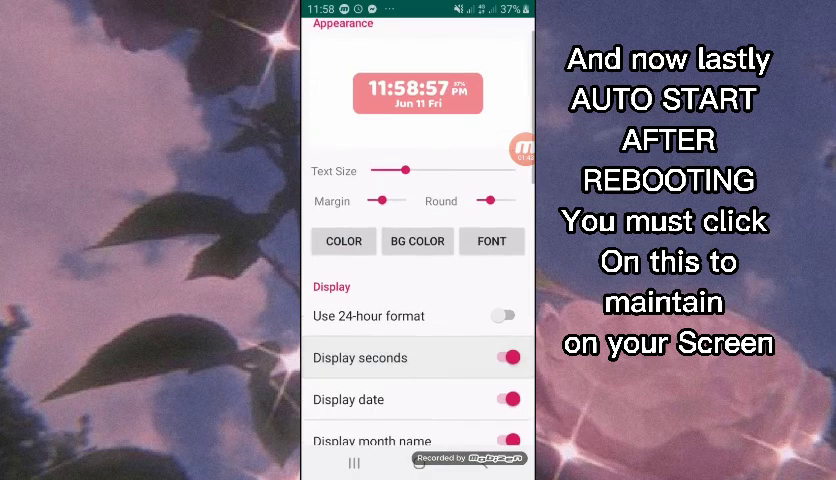
{"action": "left_click", "coordinate": [504, 358]}
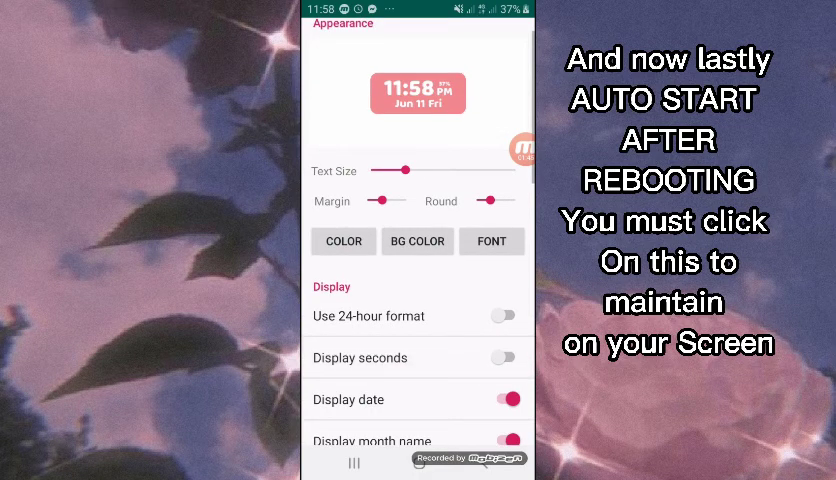